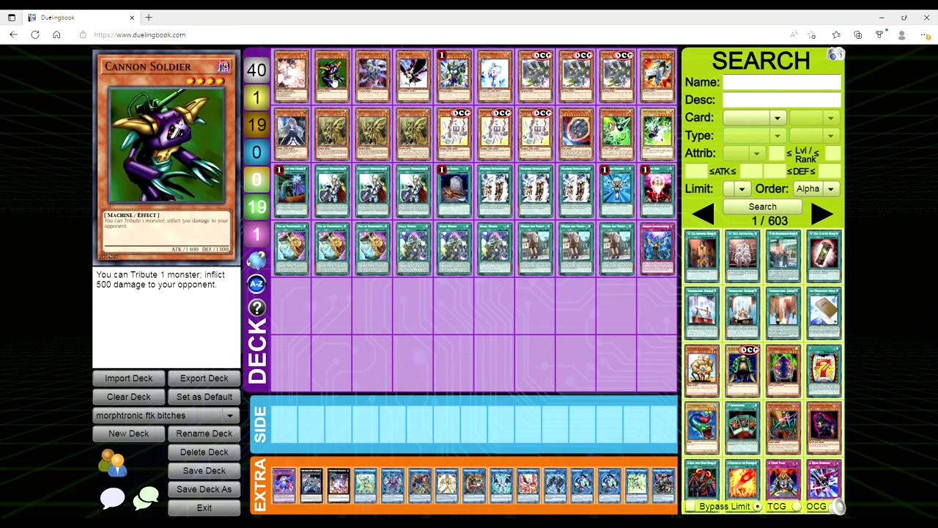
mouse_move(381, 100)
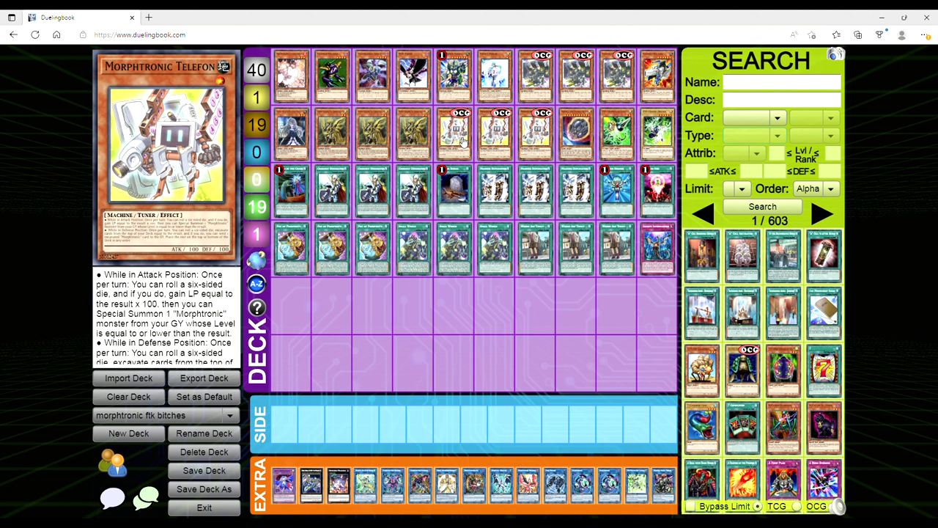
mouse_move(463, 142)
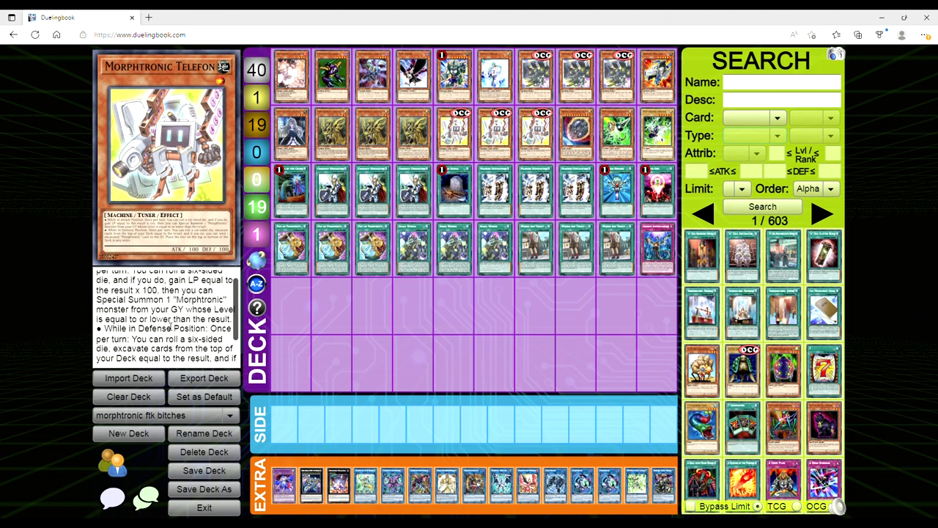
Scroll the card description to Morphtronic Telefon's Defense Position effect.
scroll(down, 3)
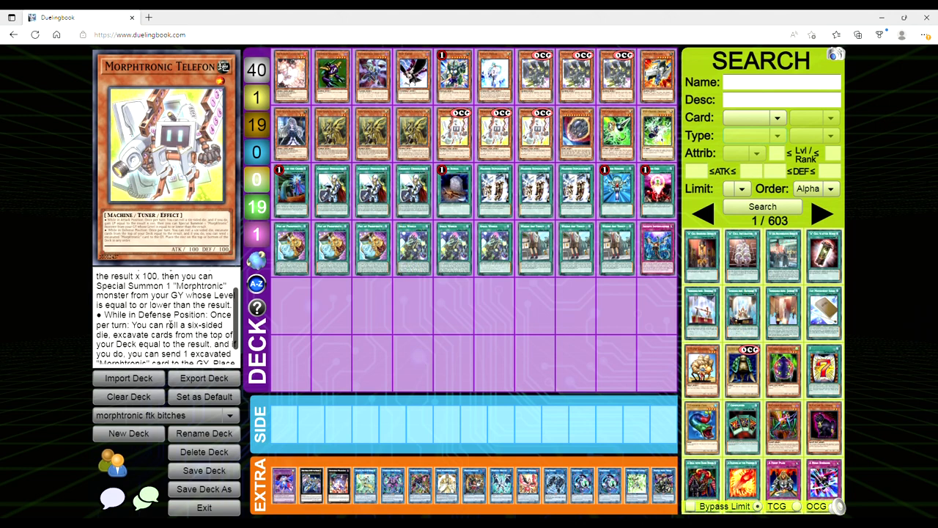
scroll(down, 3)
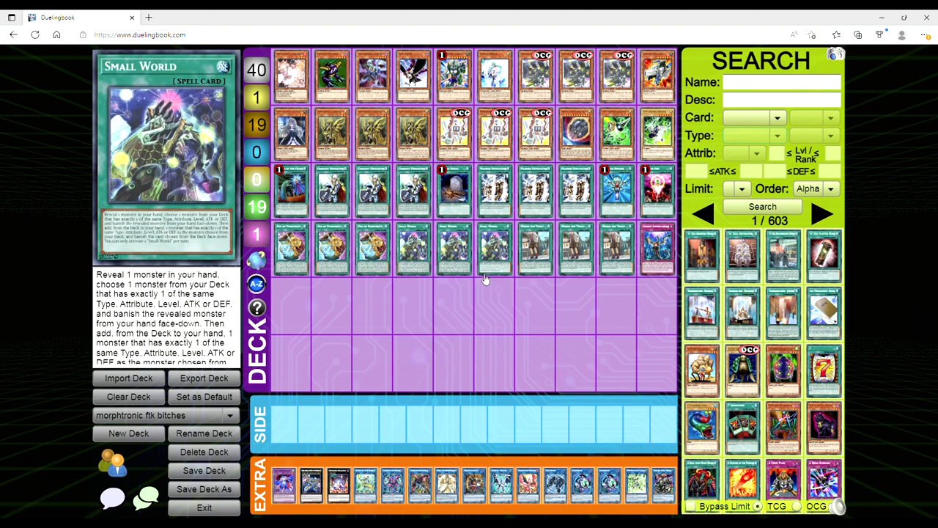
mouse_move(513, 450)
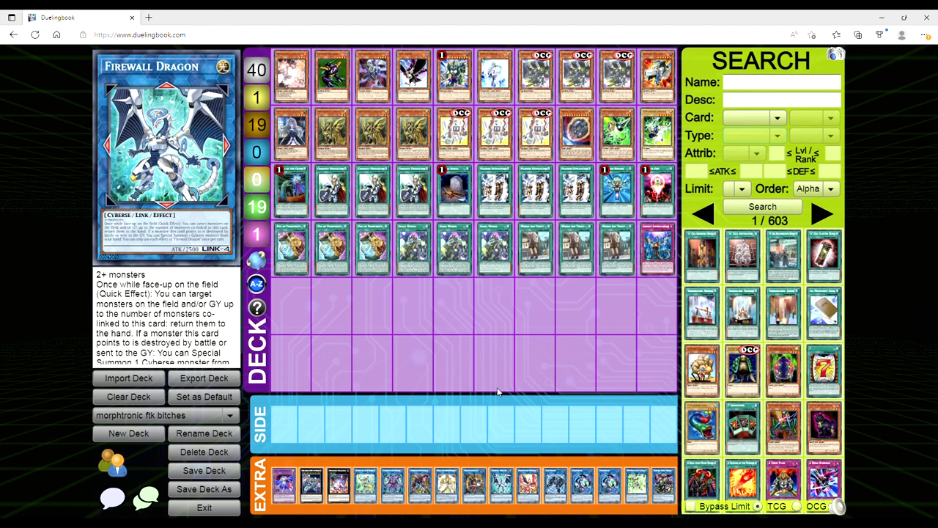
mouse_move(484, 270)
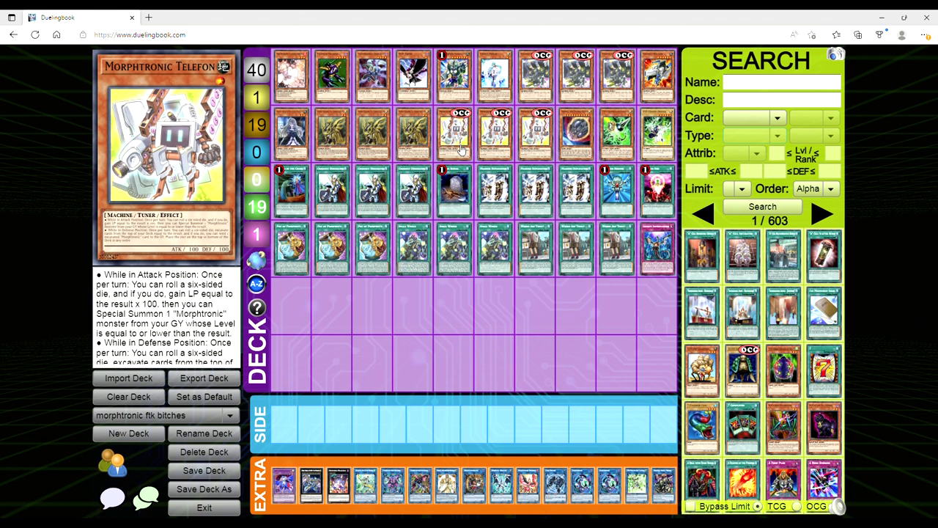
mouse_move(331, 77)
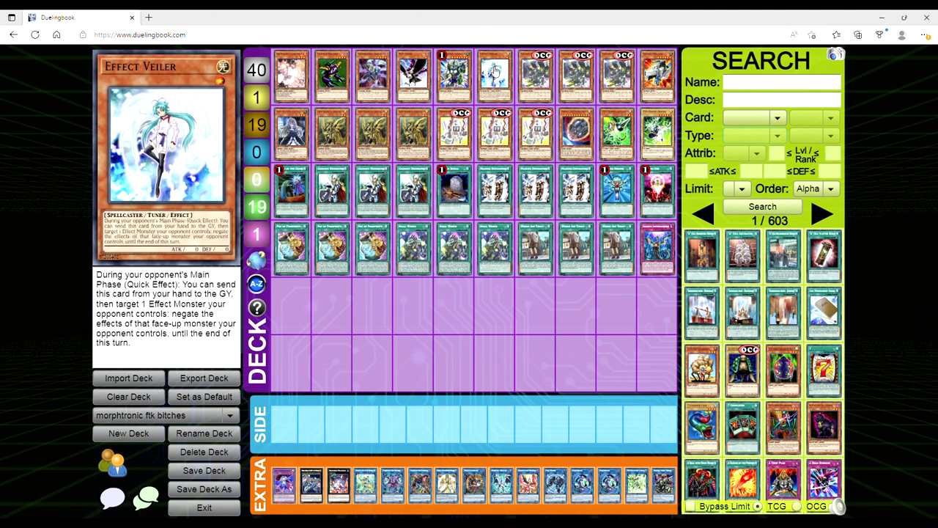
mouse_move(545, 83)
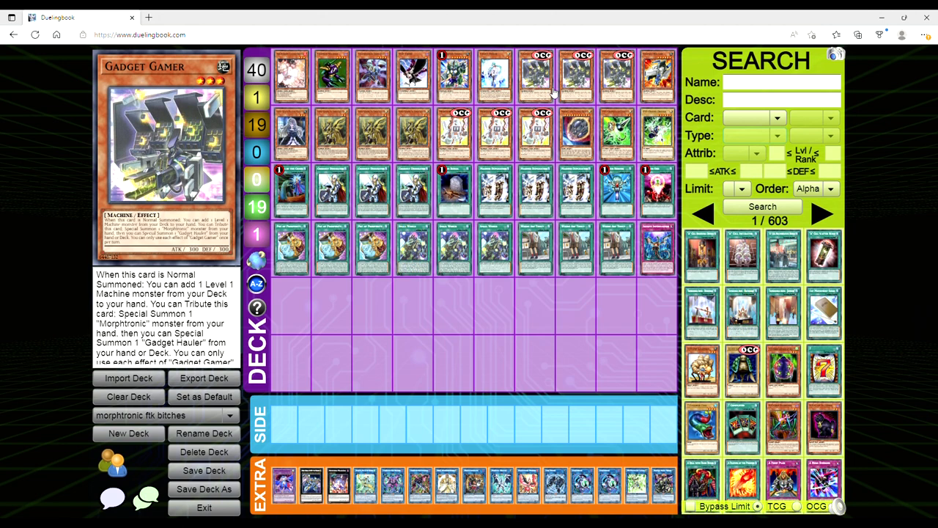
mouse_move(85, 94)
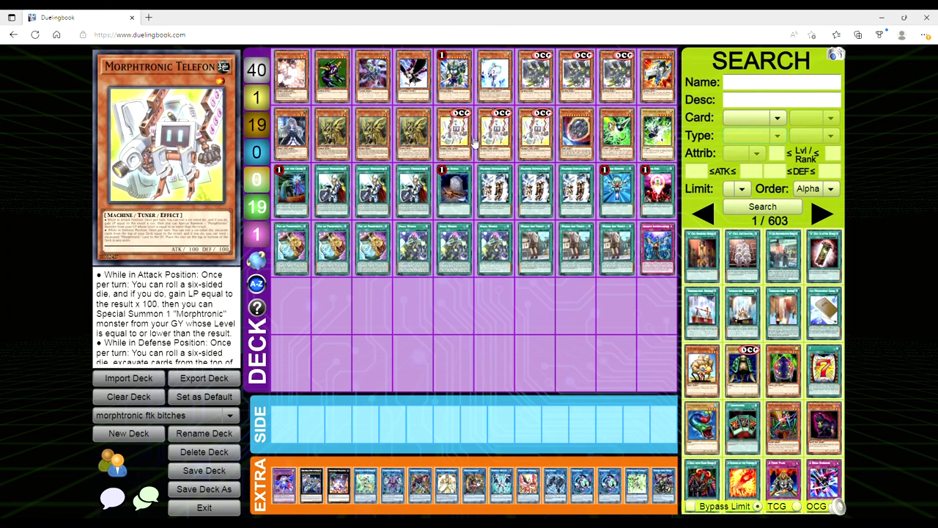
mouse_move(574, 137)
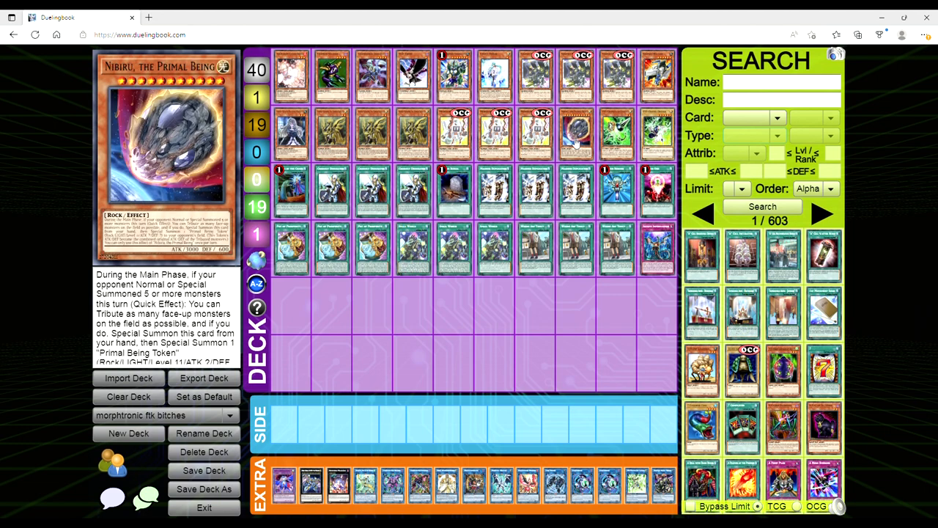
mouse_move(396, 198)
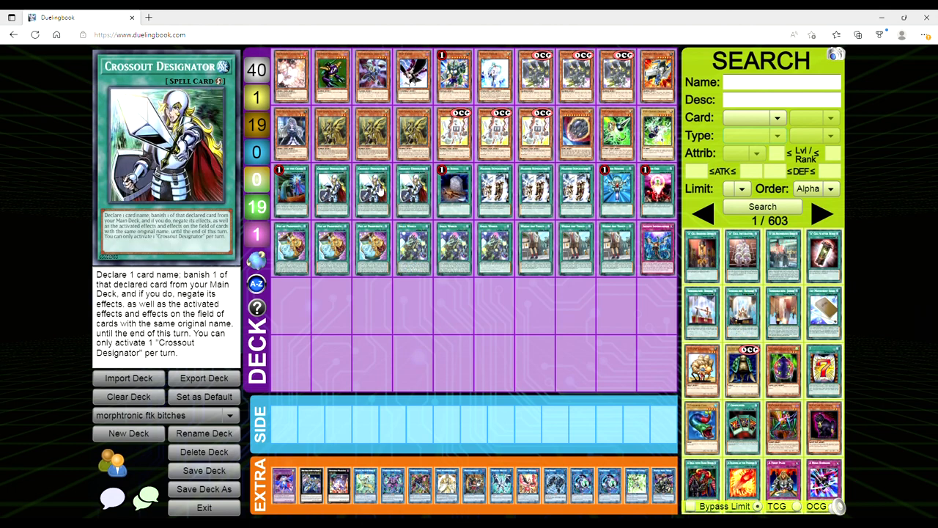
mouse_move(416, 199)
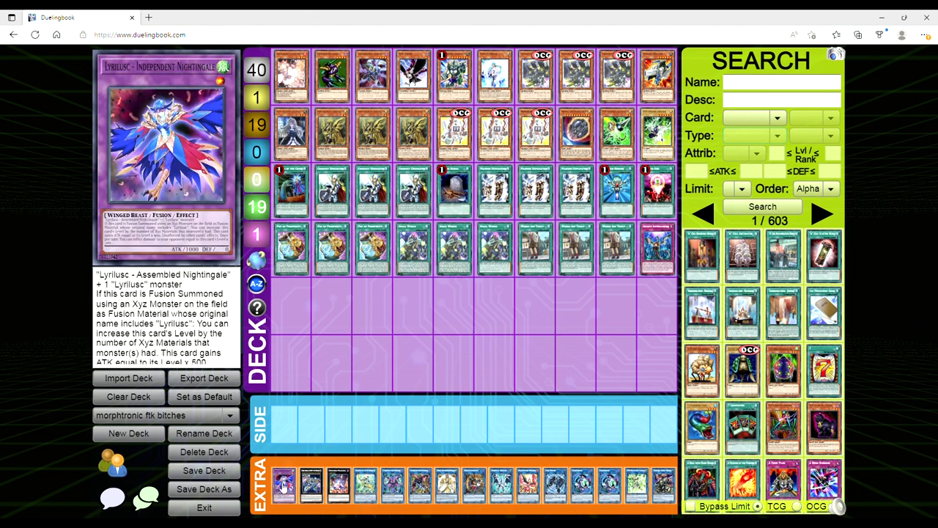
mouse_move(285, 486)
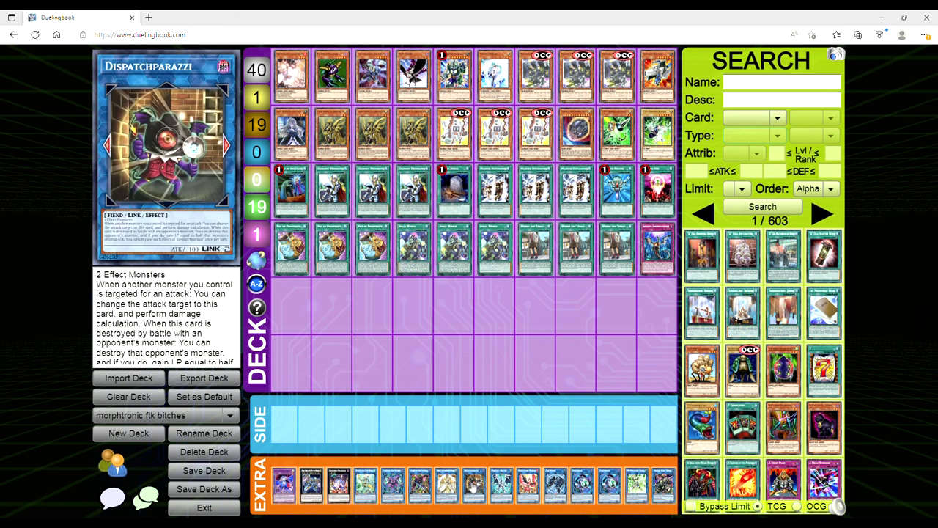
Select Dispatchparazzi in the extra deck to view its link monster details.
click(505, 485)
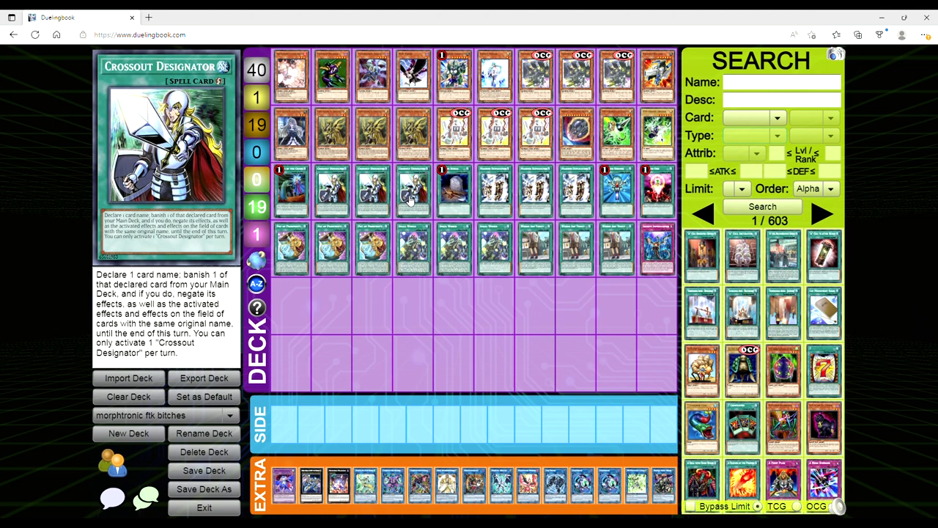
mouse_move(417, 208)
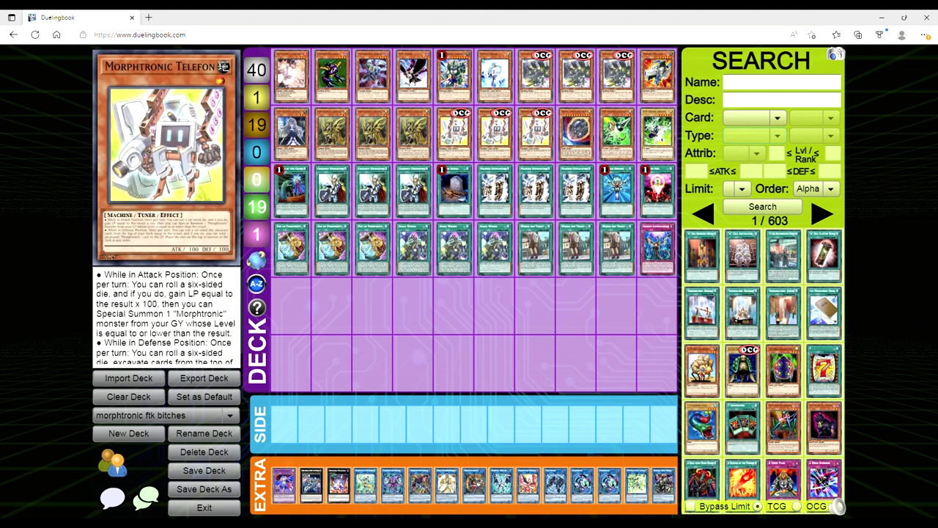
mouse_move(472, 143)
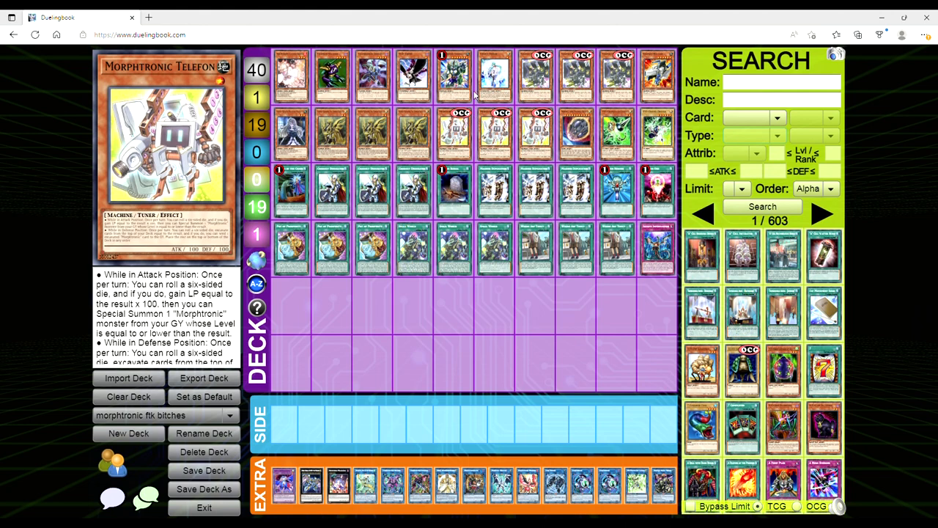
mouse_move(461, 150)
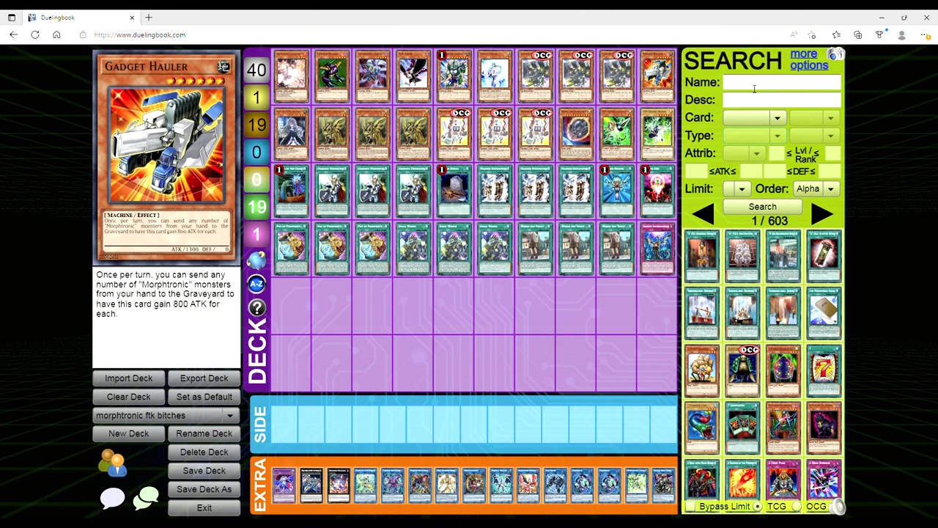
mouse_move(332, 76)
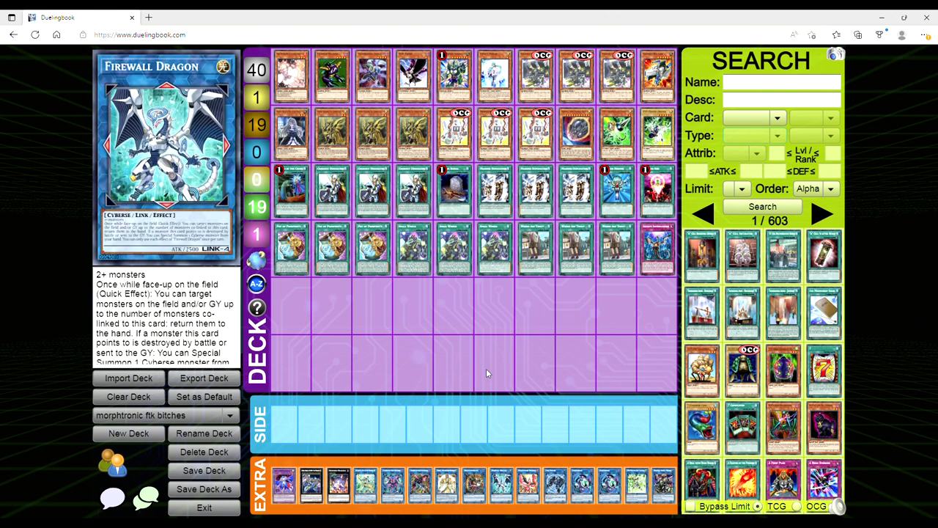
mouse_move(482, 363)
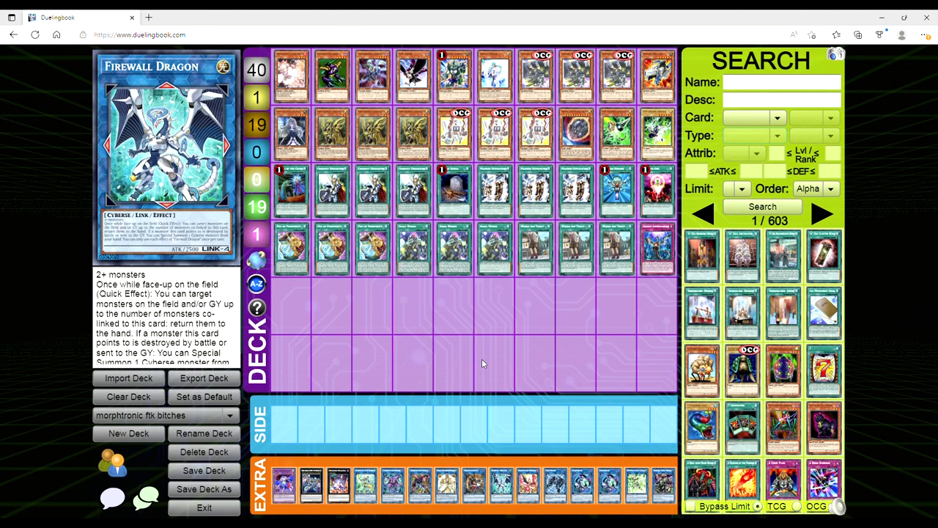
mouse_move(466, 299)
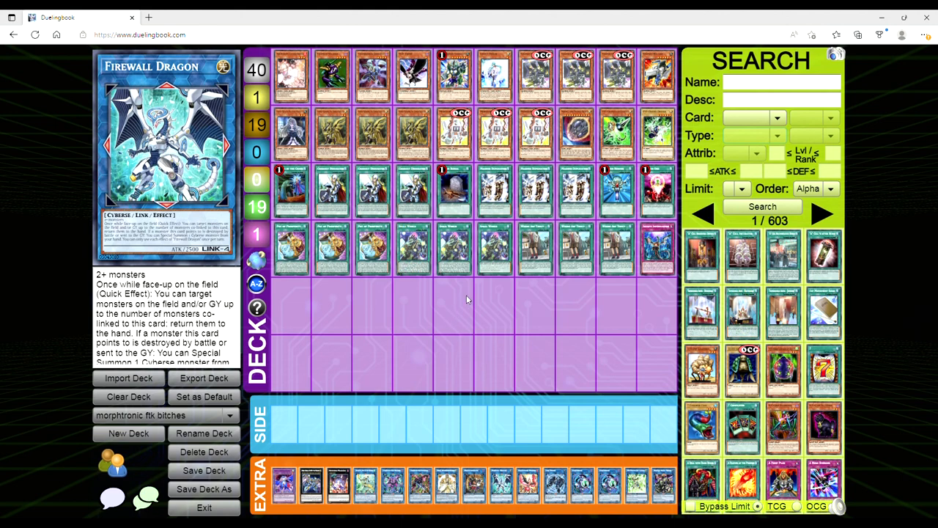
mouse_move(474, 286)
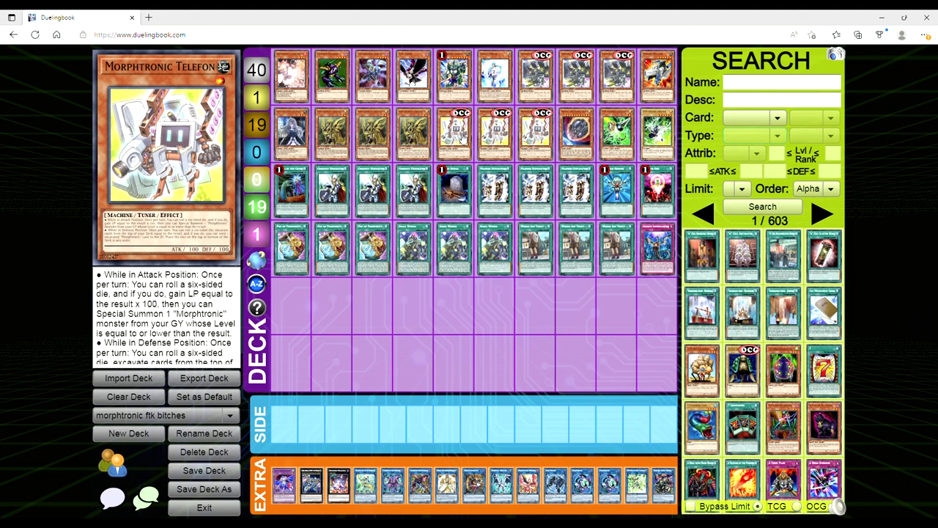
mouse_move(332, 71)
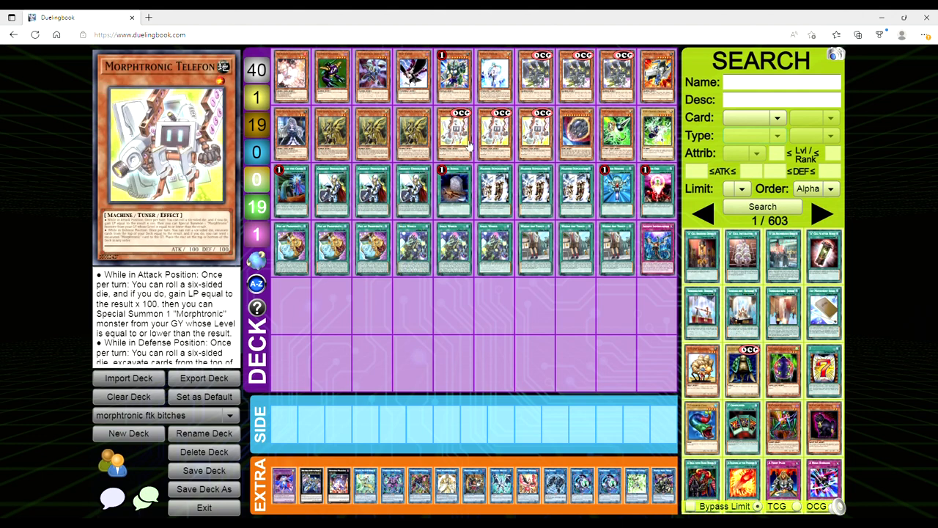
mouse_move(468, 141)
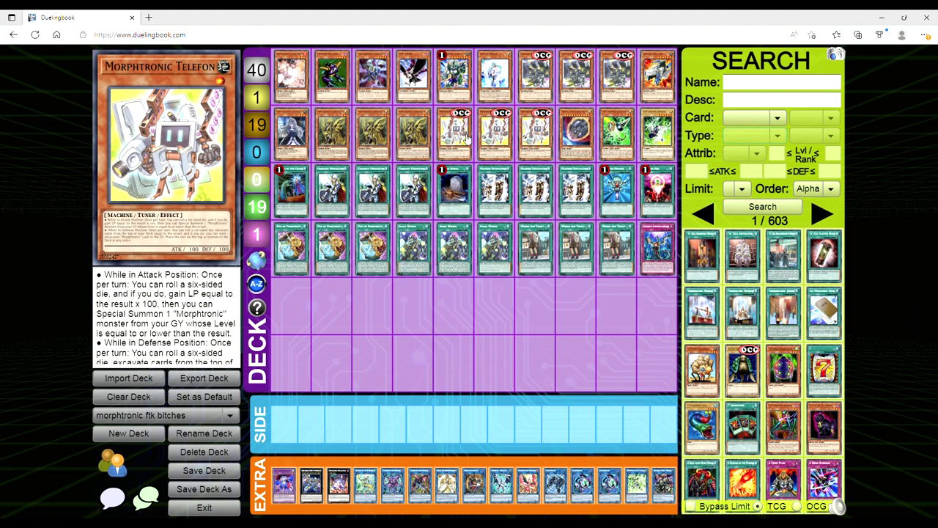
mouse_move(325, 82)
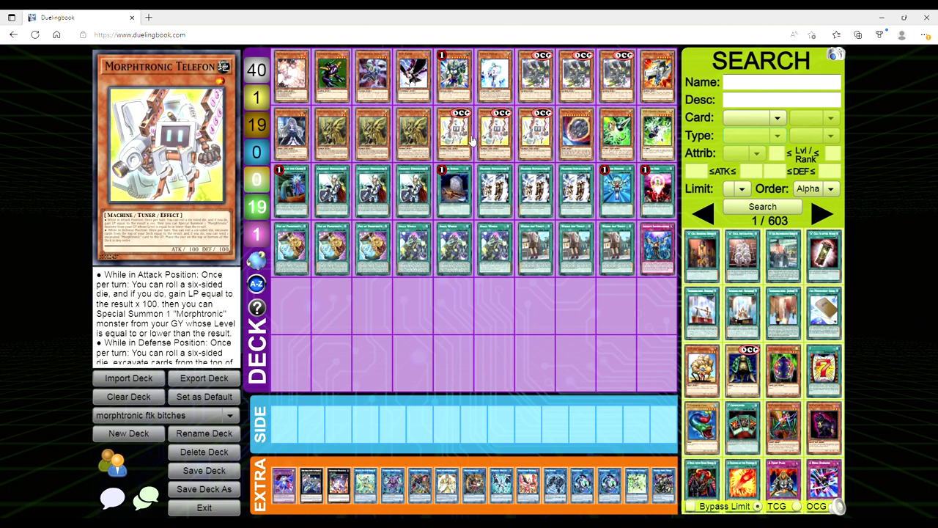
mouse_move(461, 144)
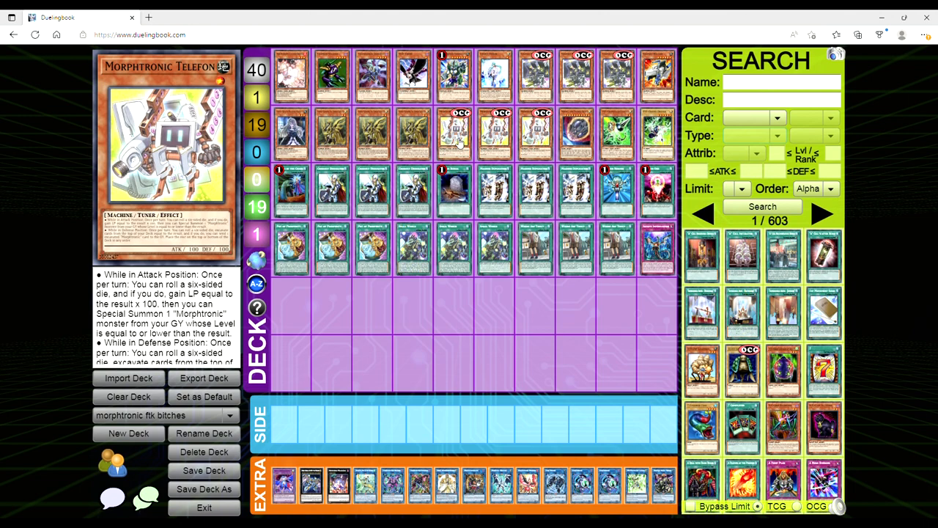
mouse_move(490, 141)
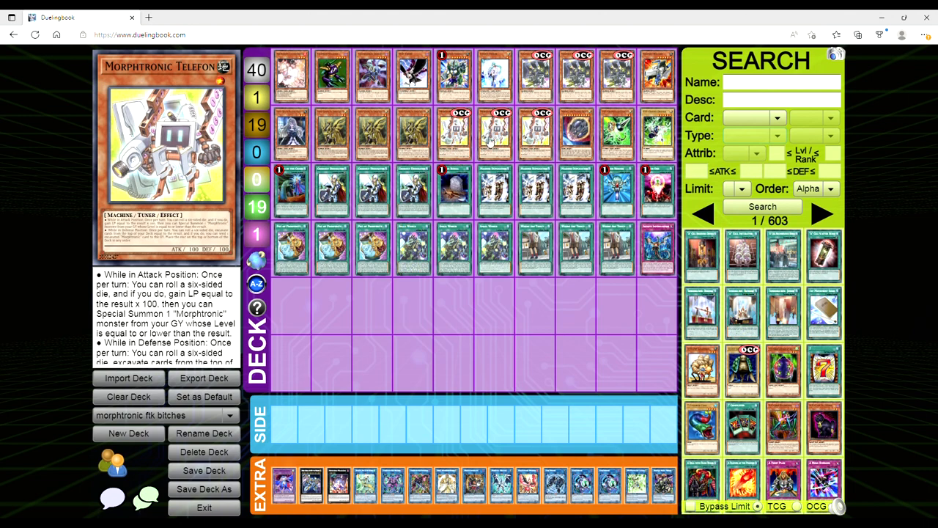
mouse_move(490, 141)
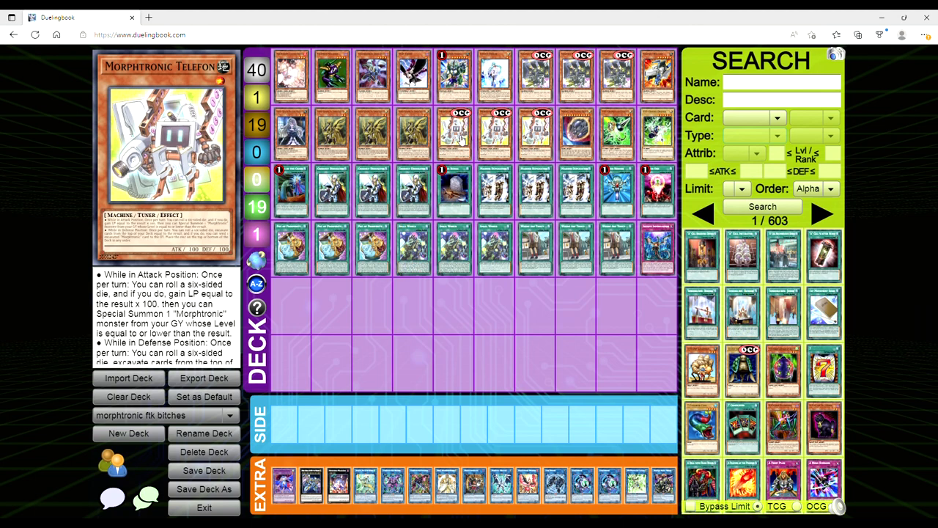
mouse_move(459, 135)
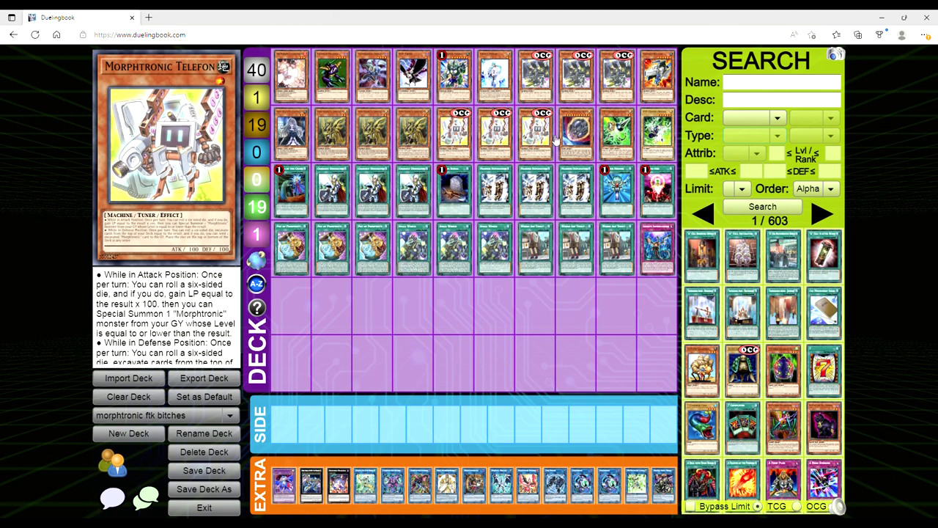
mouse_move(502, 139)
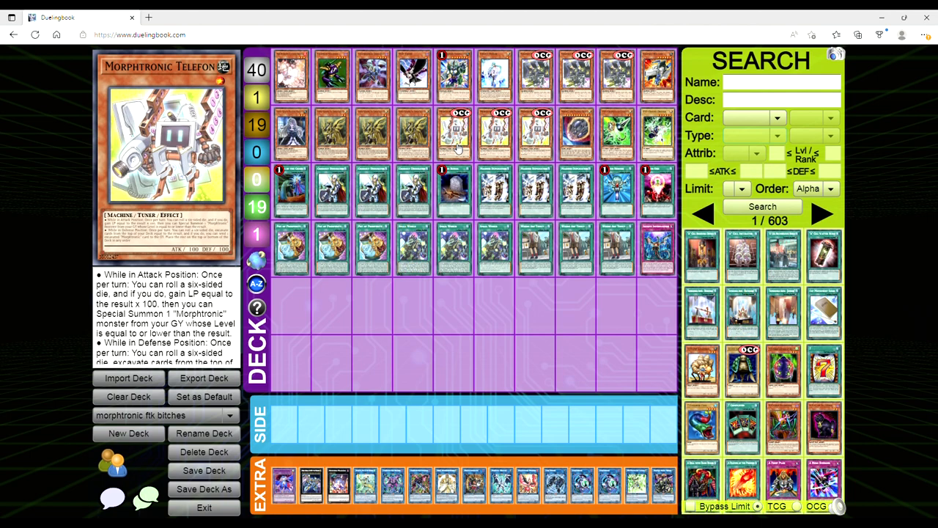
mouse_move(489, 214)
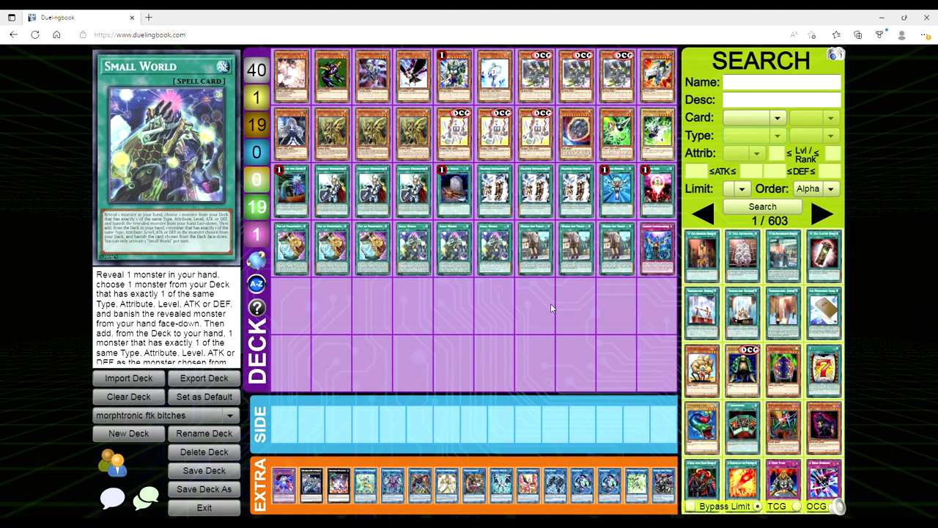
mouse_move(512, 282)
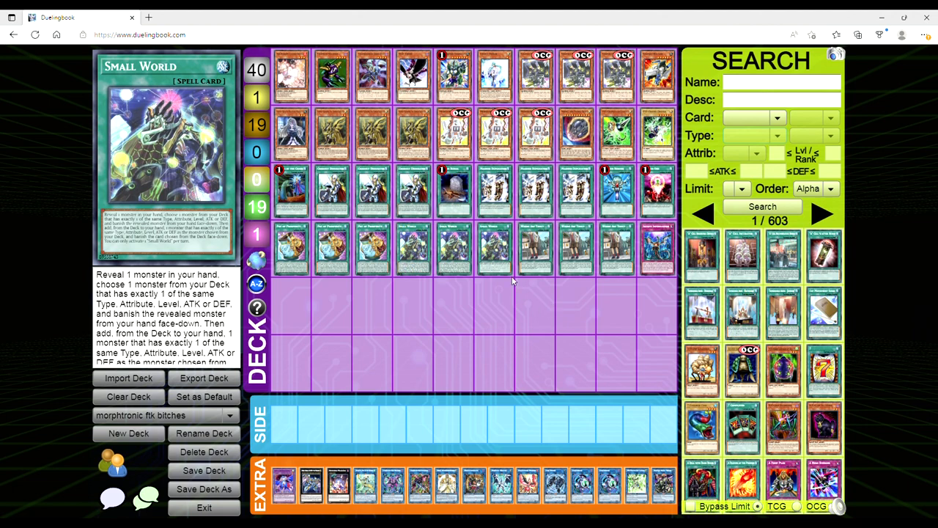
mouse_move(513, 278)
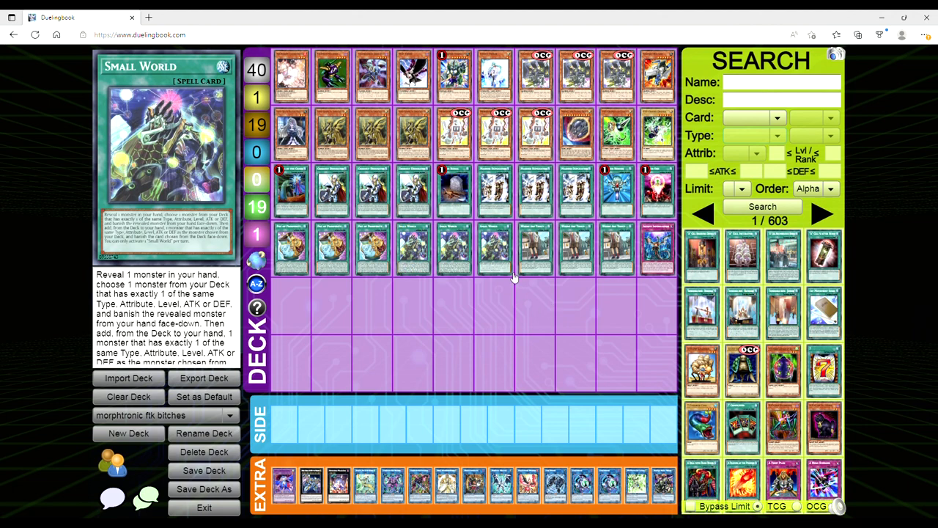